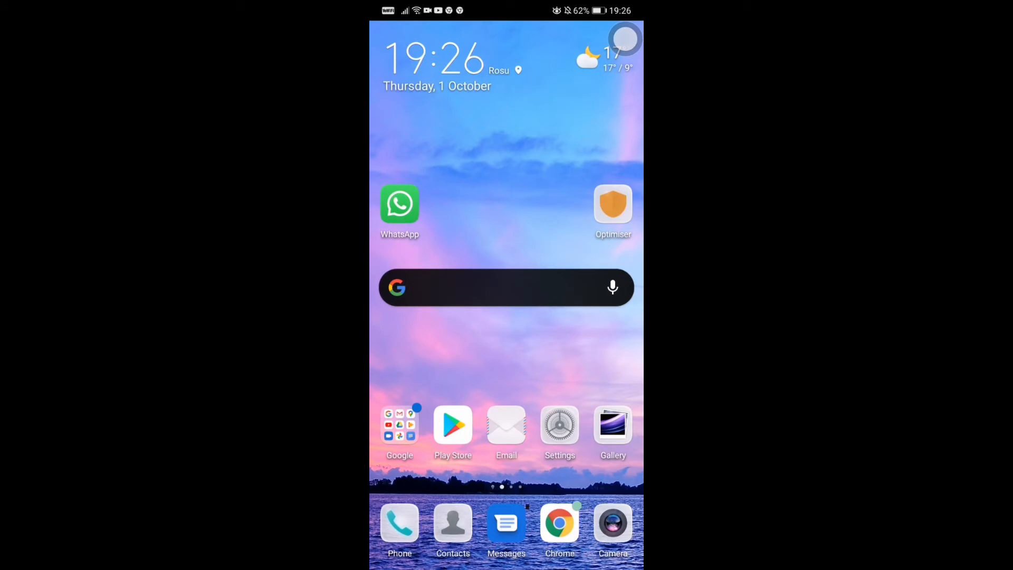
Step: Navigate from the home screen through Settings > Accessibility features > Accessibility to the TalkBack page
scroll(left, 3)
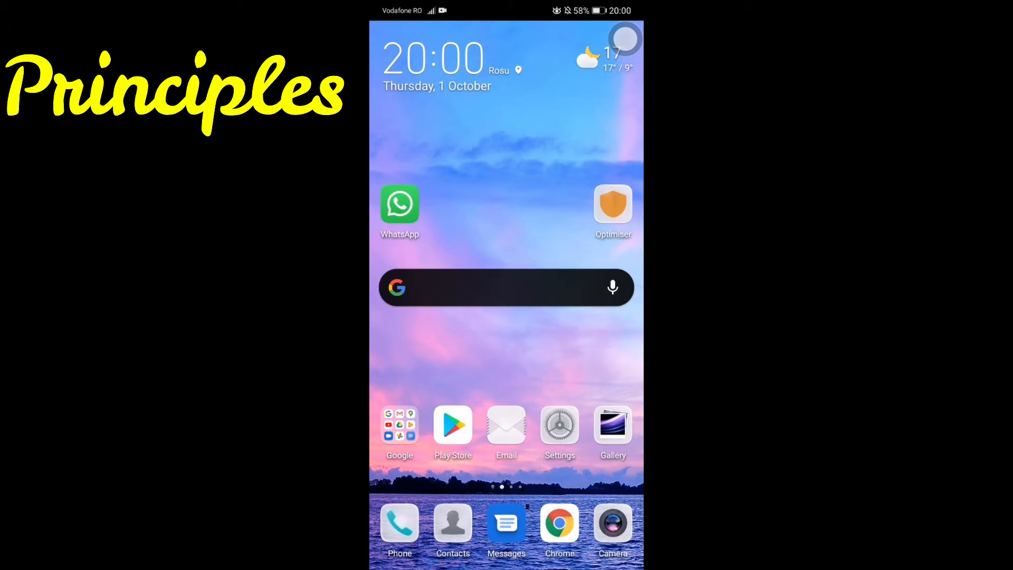
click(559, 424)
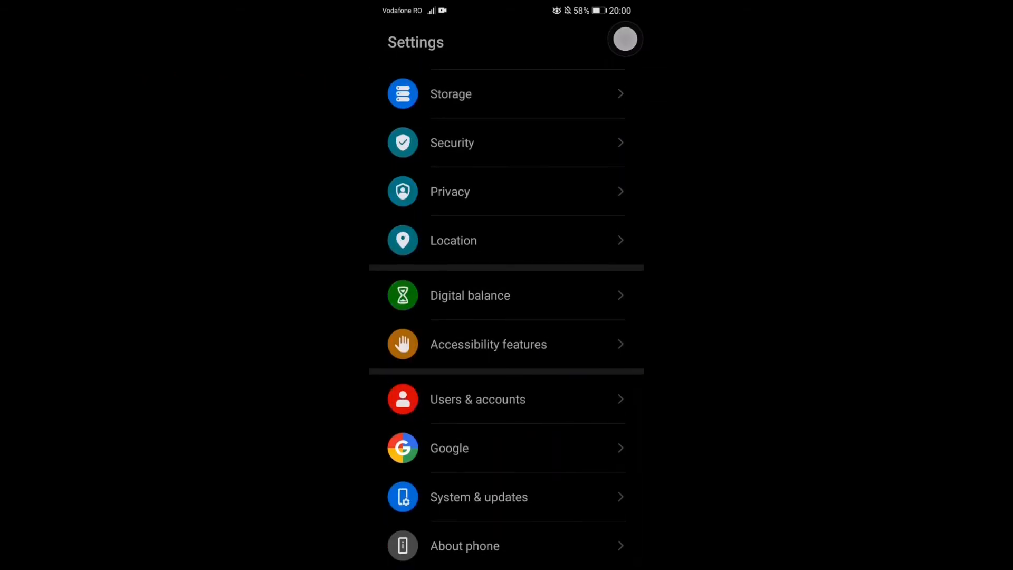
click(488, 344)
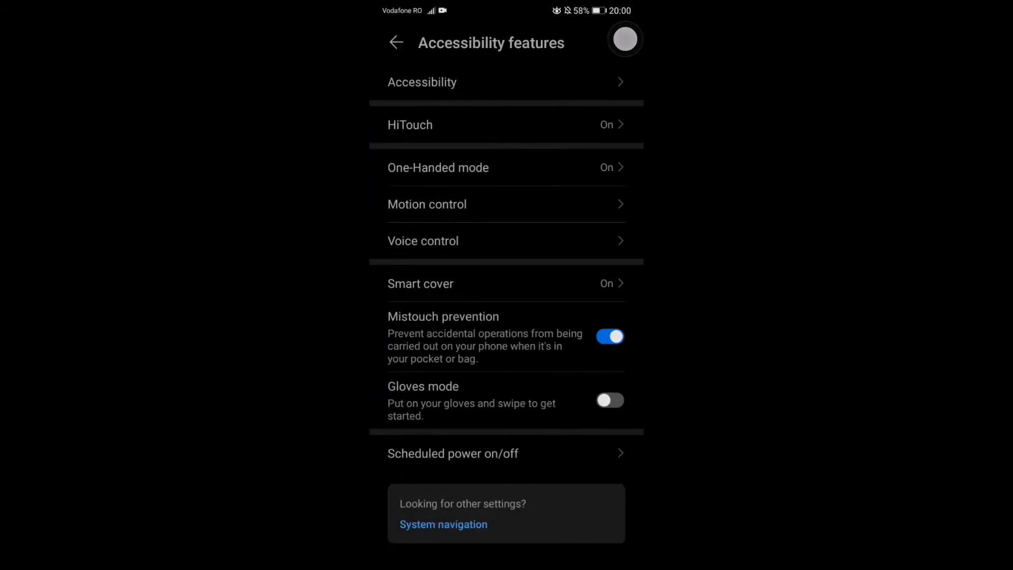
click(422, 83)
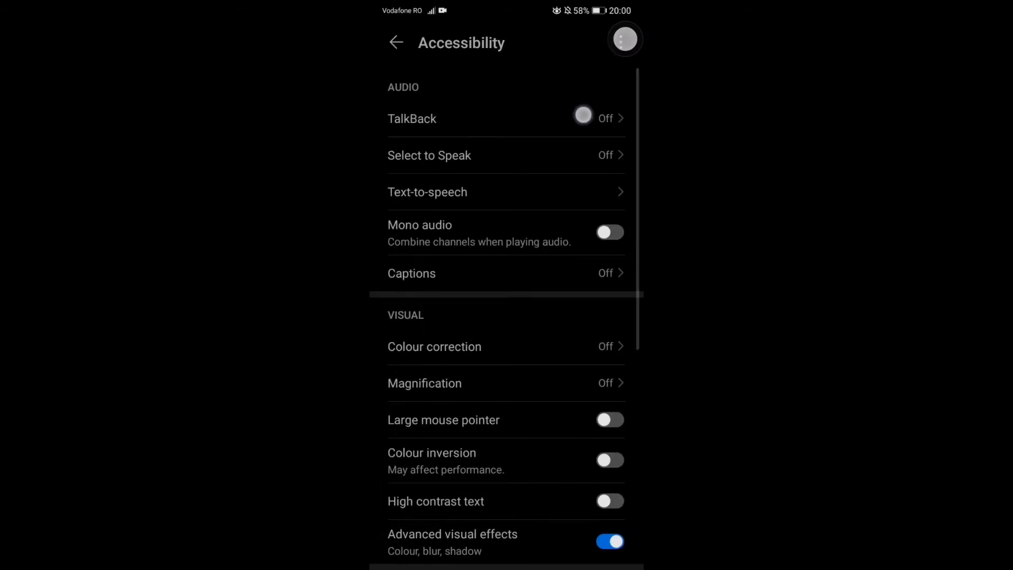
click(412, 118)
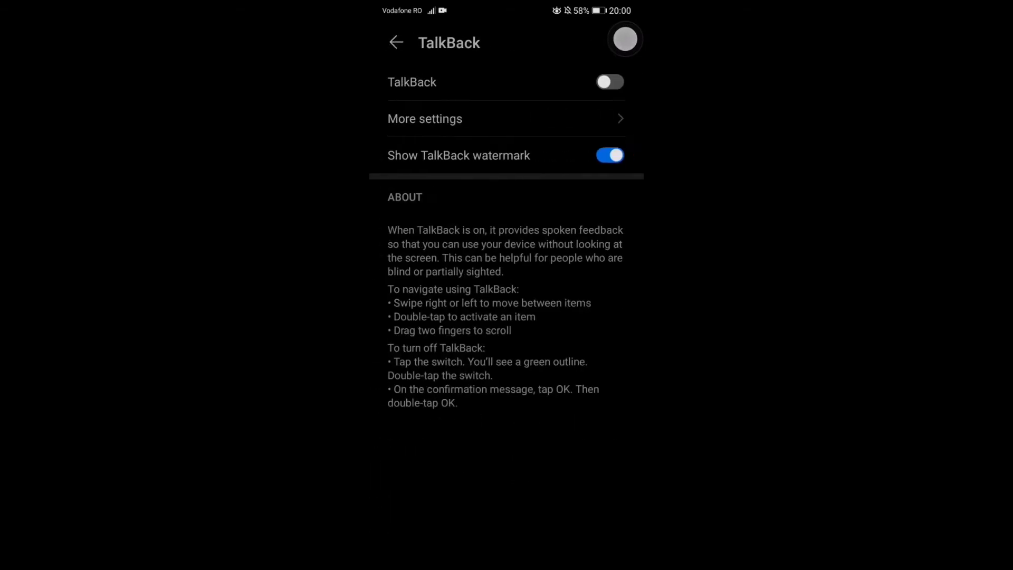
Step: Switch TalkBack on and confirm with OK in the dialog
click(609, 82)
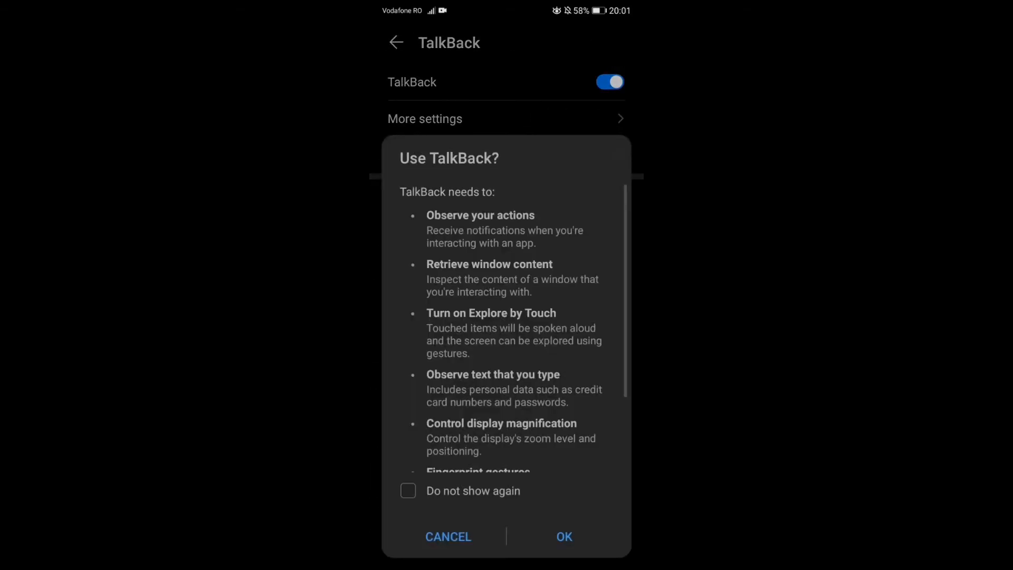
click(562, 536)
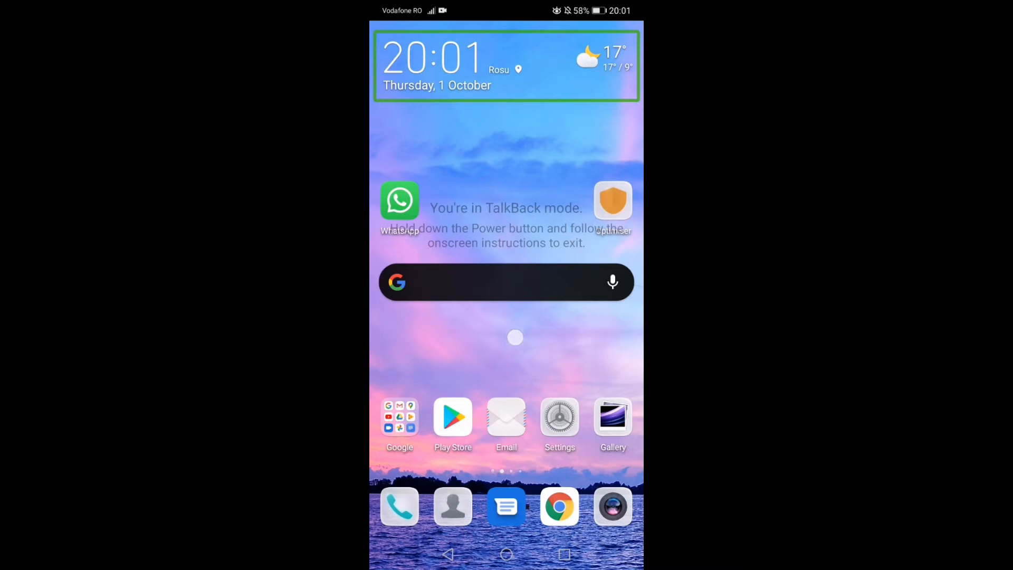
Step: Exit the weather widget page, then focus and double-tap the Settings icon to reopen Settings under TalkBack
click(507, 65)
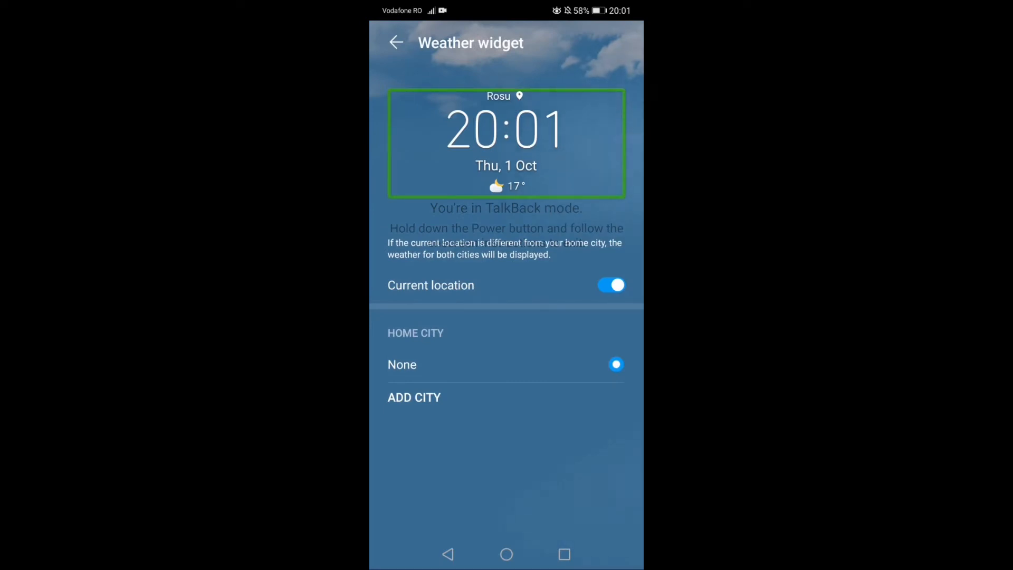
click(395, 42)
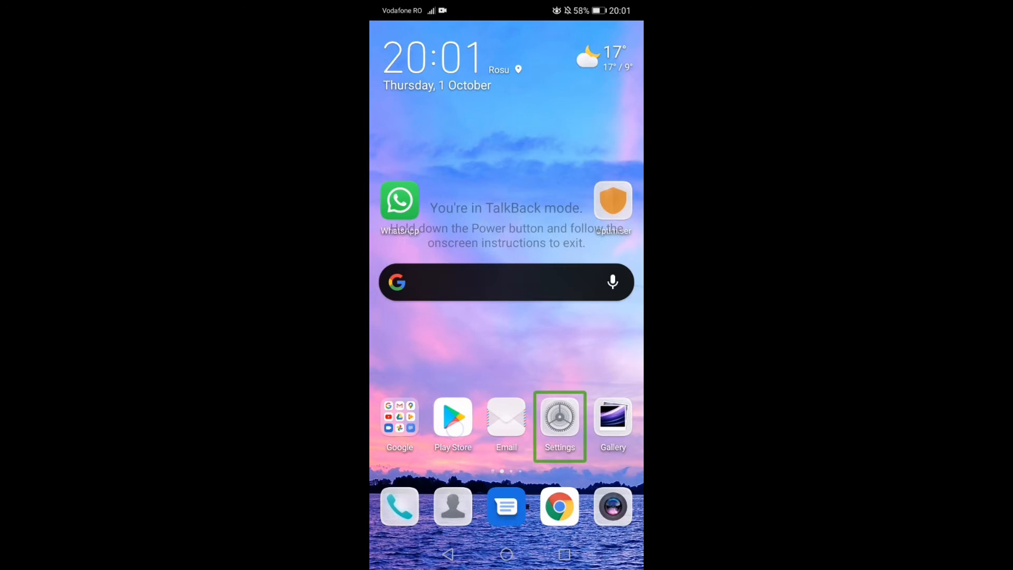
click(560, 417)
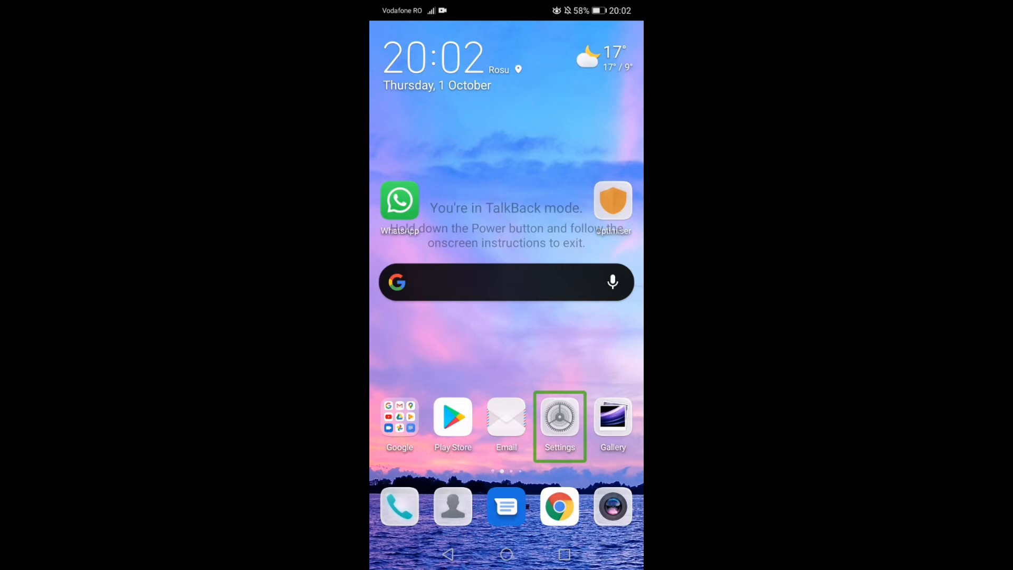
click(559, 417)
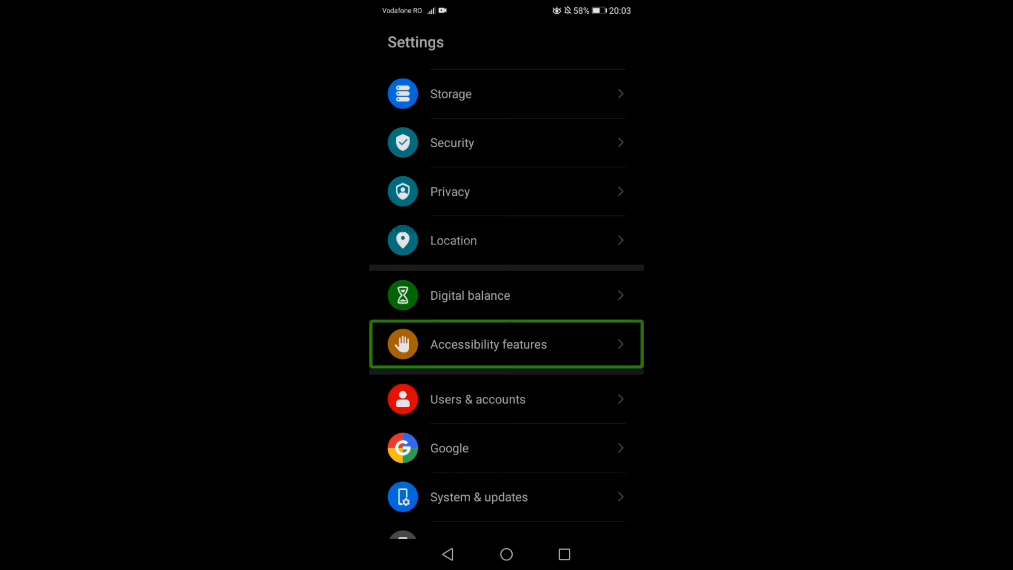
Step: Open the Accessibility features page under TalkBack and return to the main Settings list
click(506, 344)
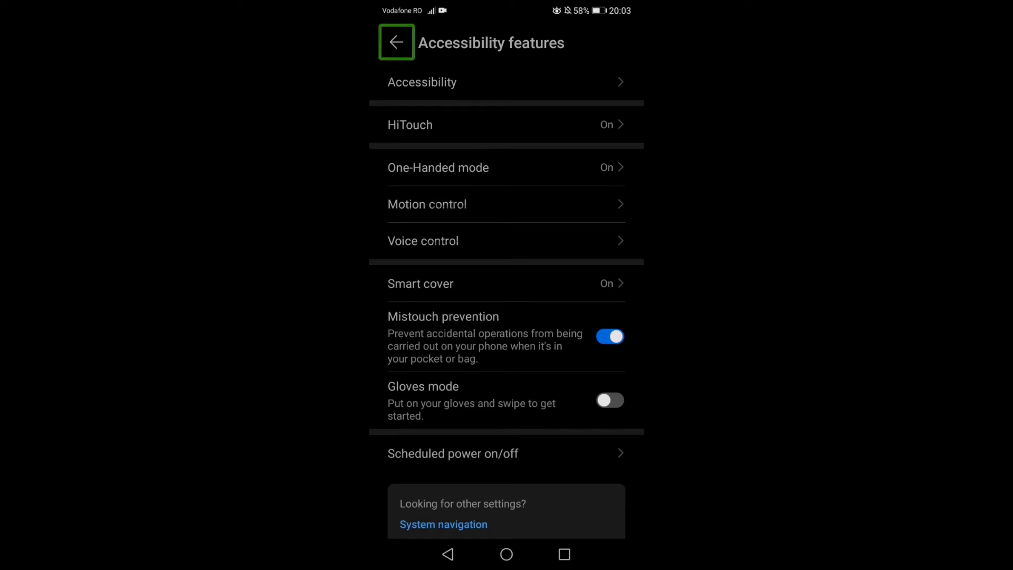
click(571, 250)
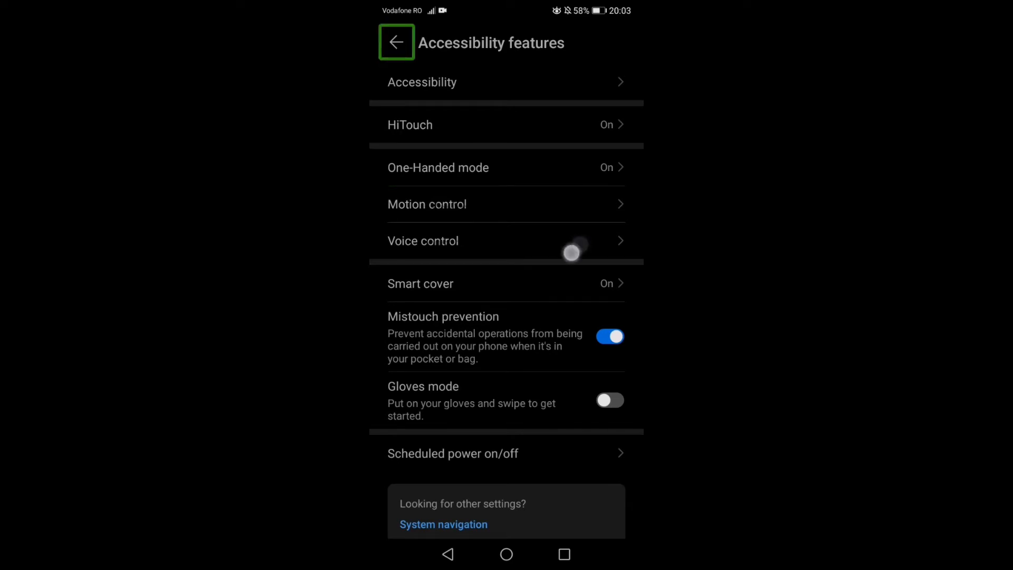
click(395, 43)
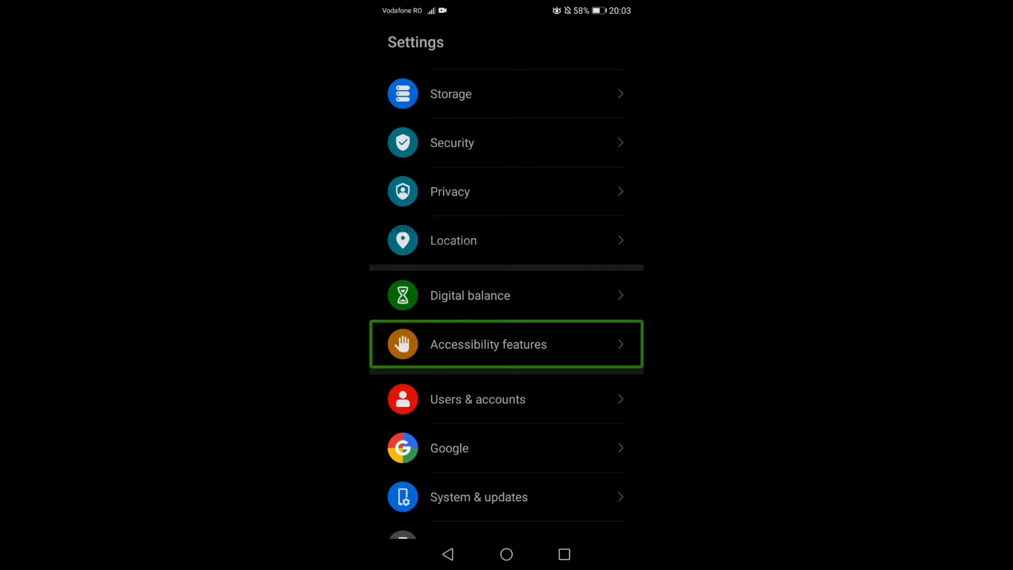
Step: Focus and open System & updates, then return to the main Settings list
click(505, 497)
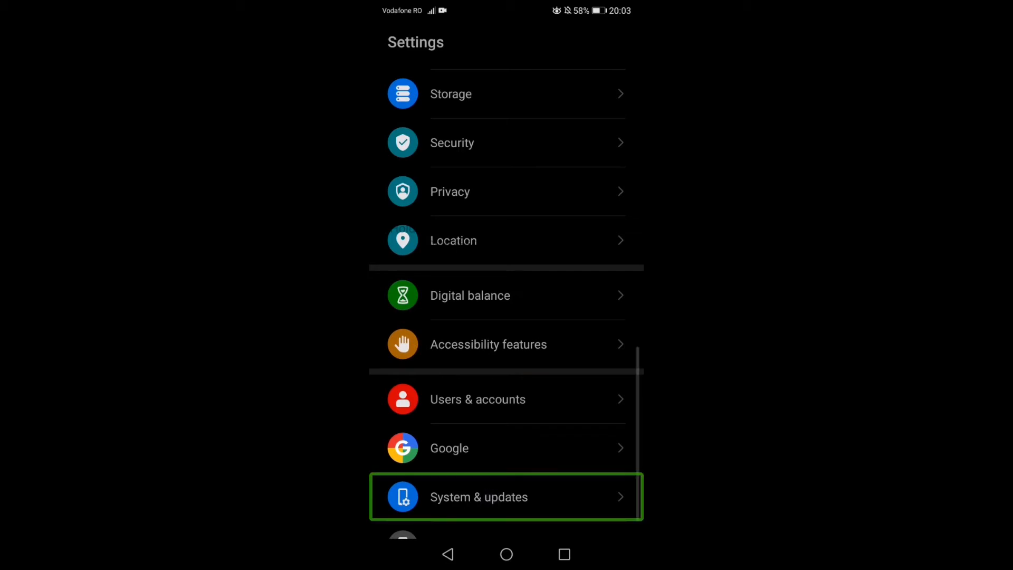
click(505, 497)
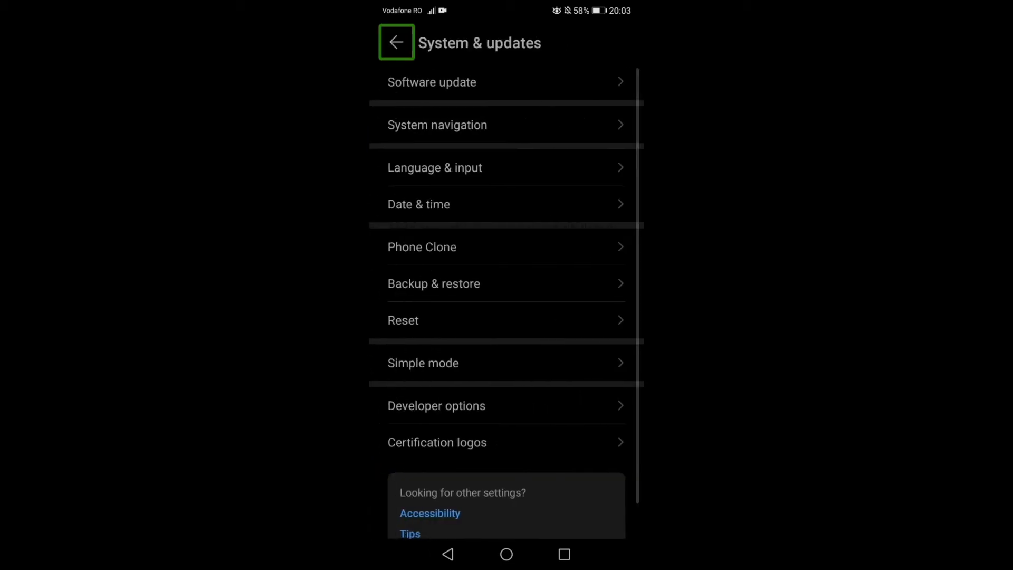
click(395, 42)
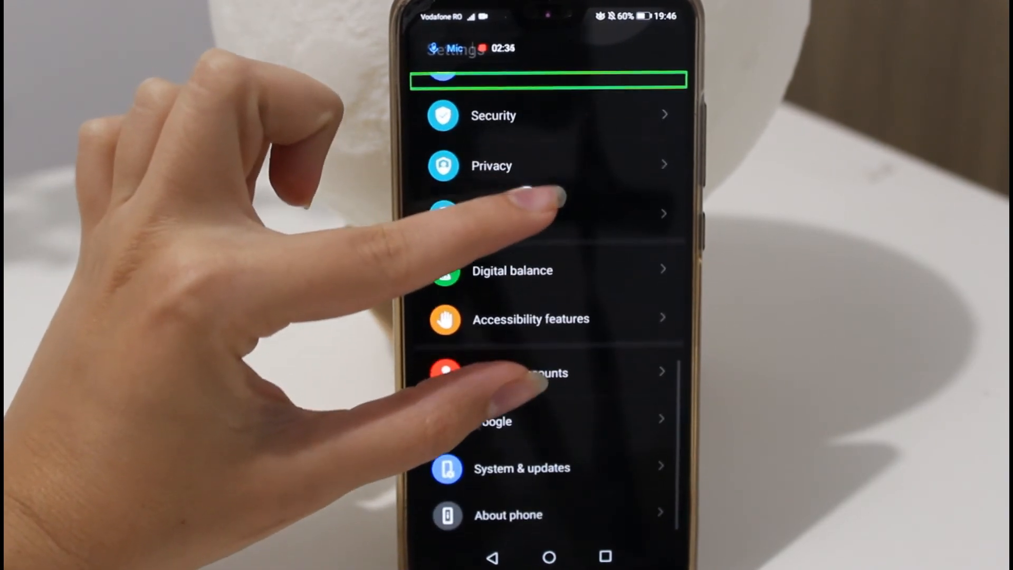
Step: Scroll the main Settings list down until Accessibility features is visible
scroll(down, 3)
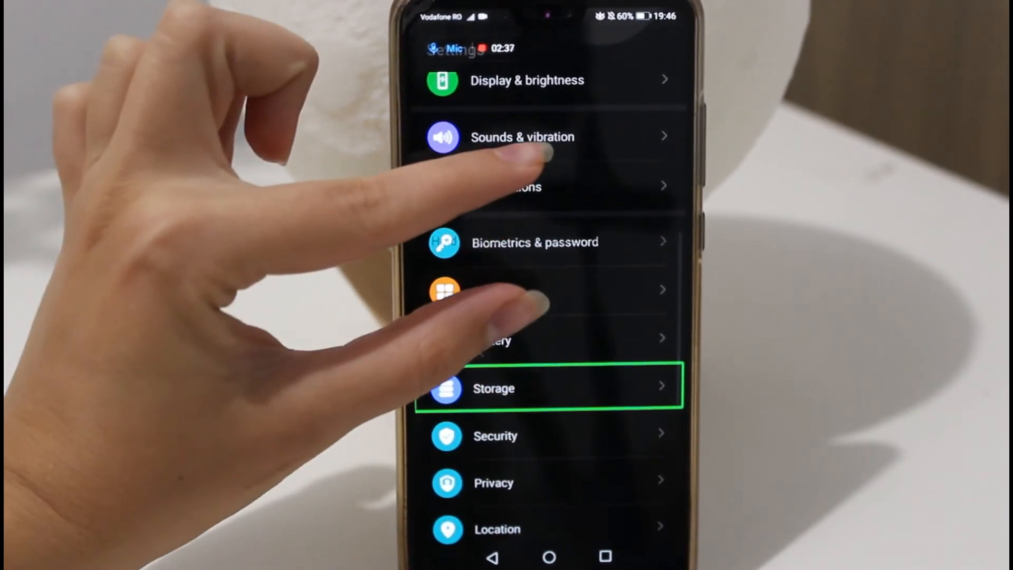
scroll(down, 3)
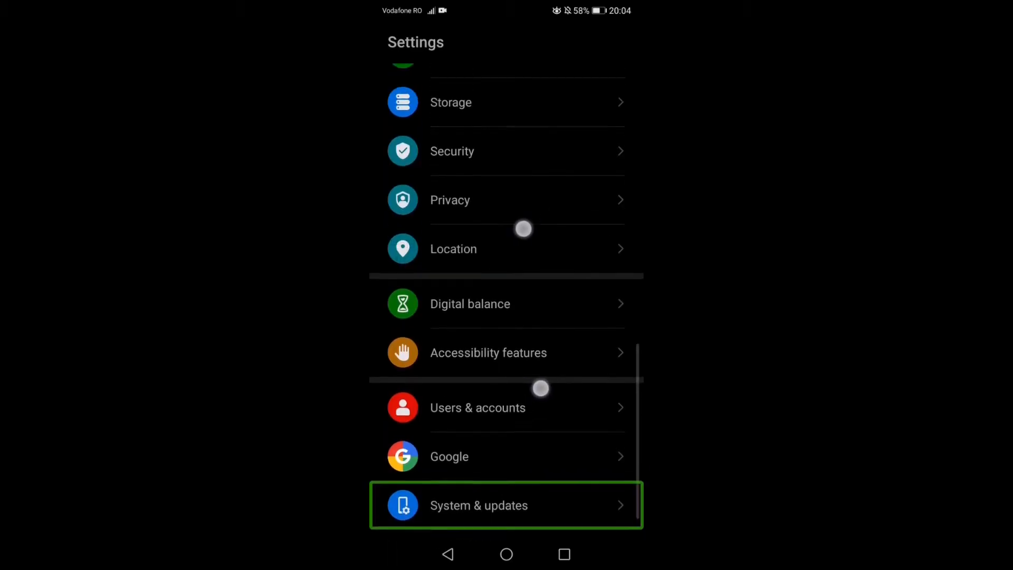
scroll(down, 3)
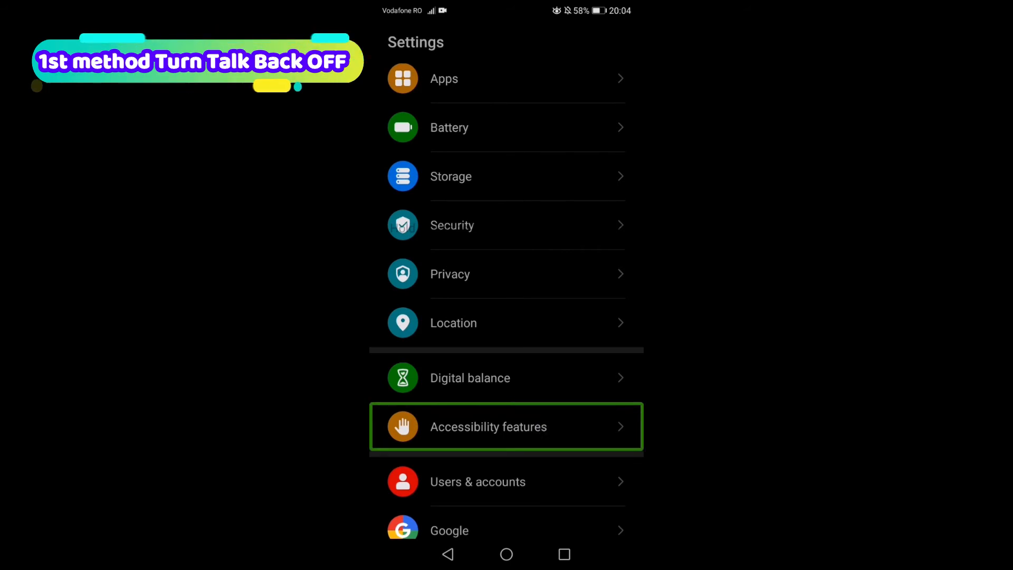
Step: Navigate Accessibility features > Accessibility > TalkBack using TalkBack focus and double-tap
click(488, 426)
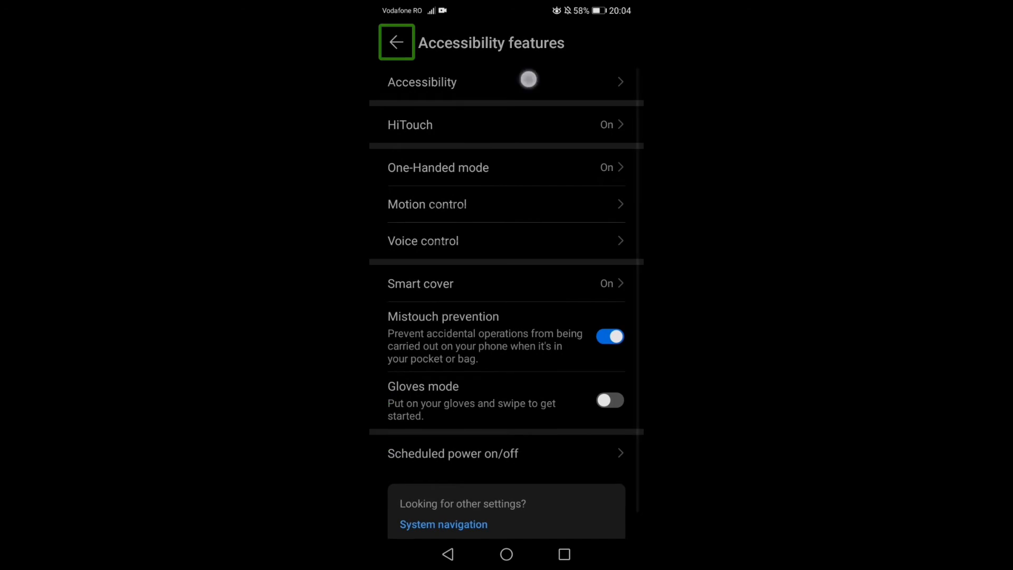
click(506, 83)
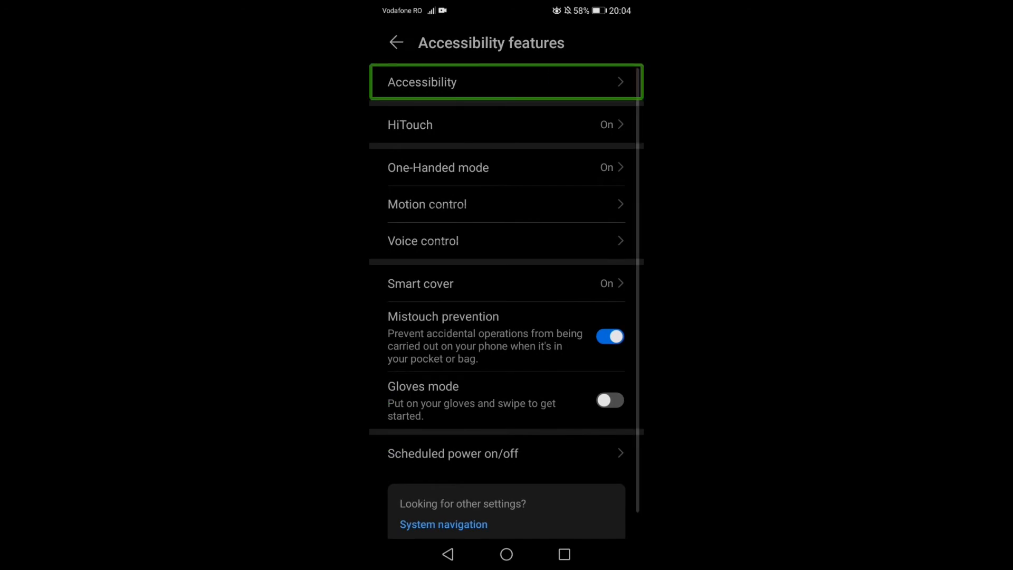
click(505, 82)
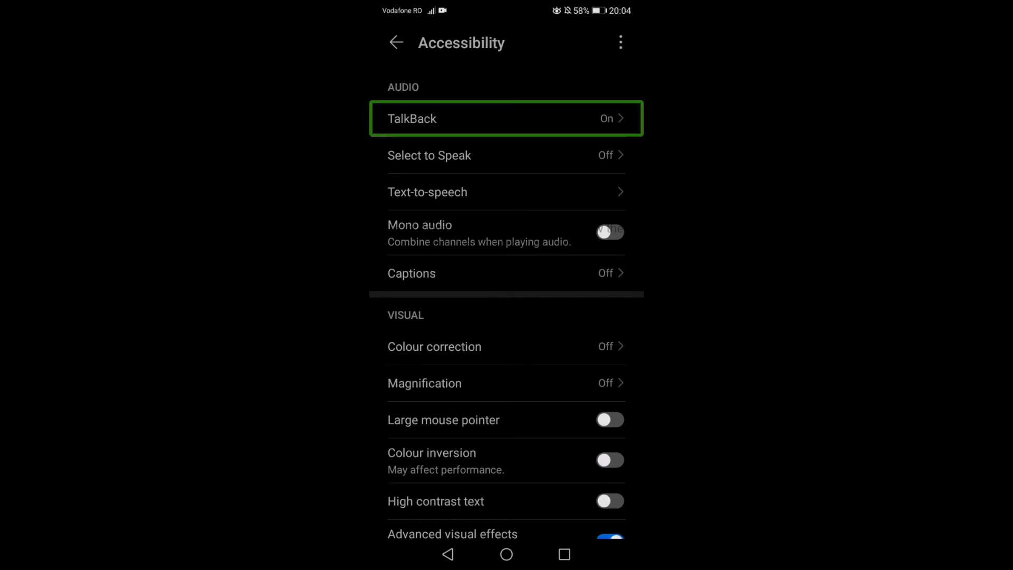
click(505, 119)
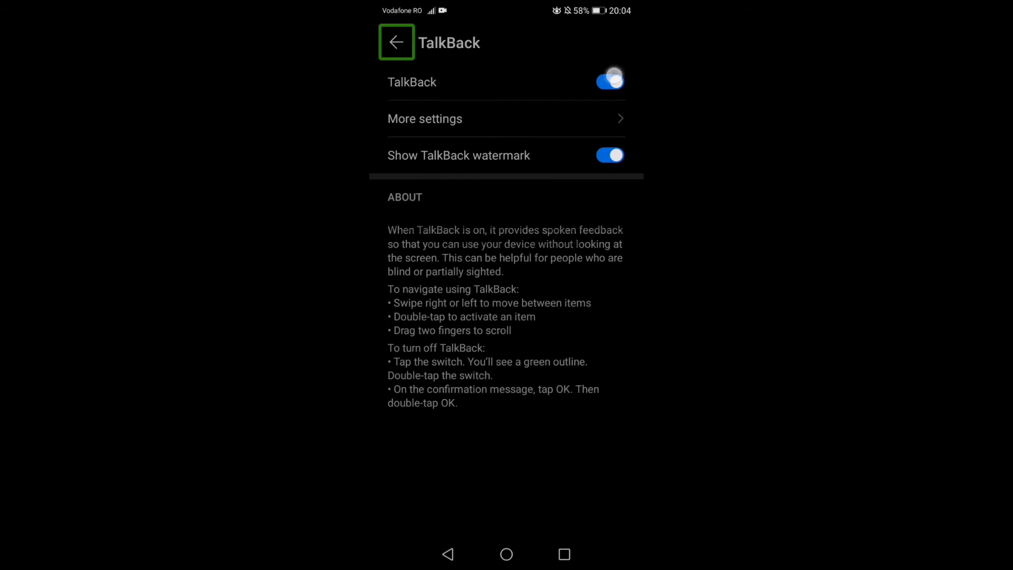
Step: Switch TalkBack off and confirm OK in the Stop TalkBack dialog
click(607, 82)
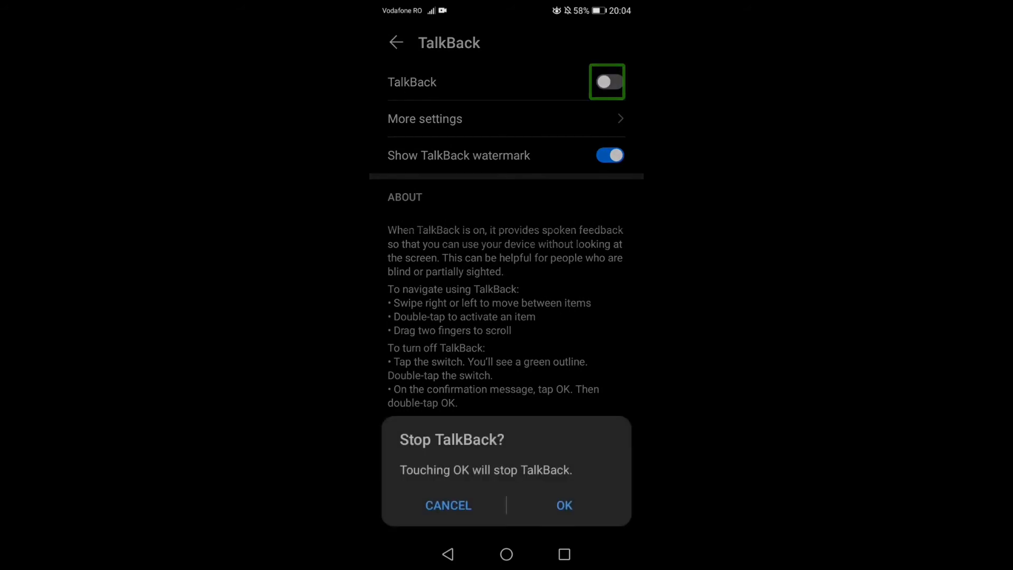
click(564, 506)
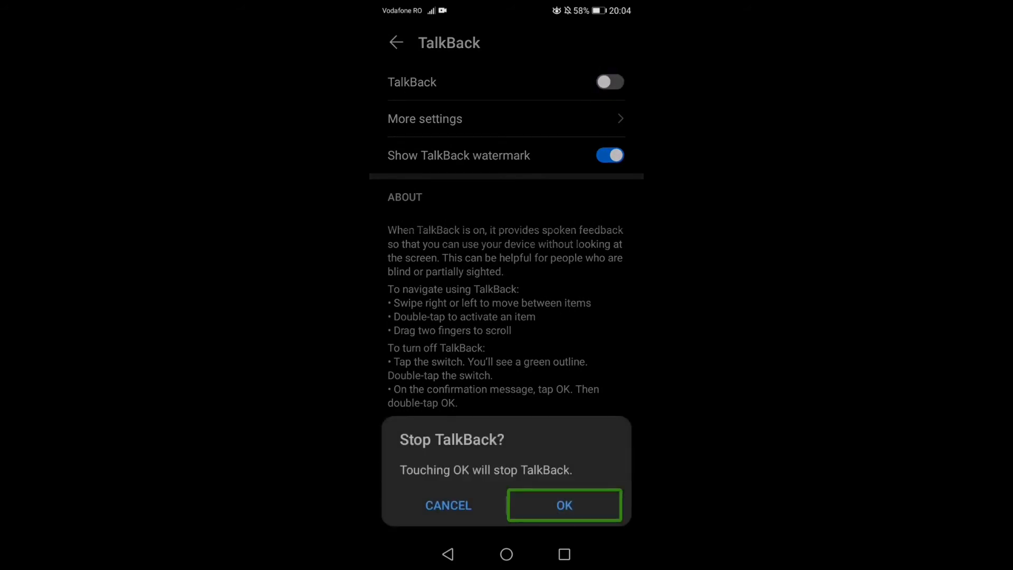
click(563, 505)
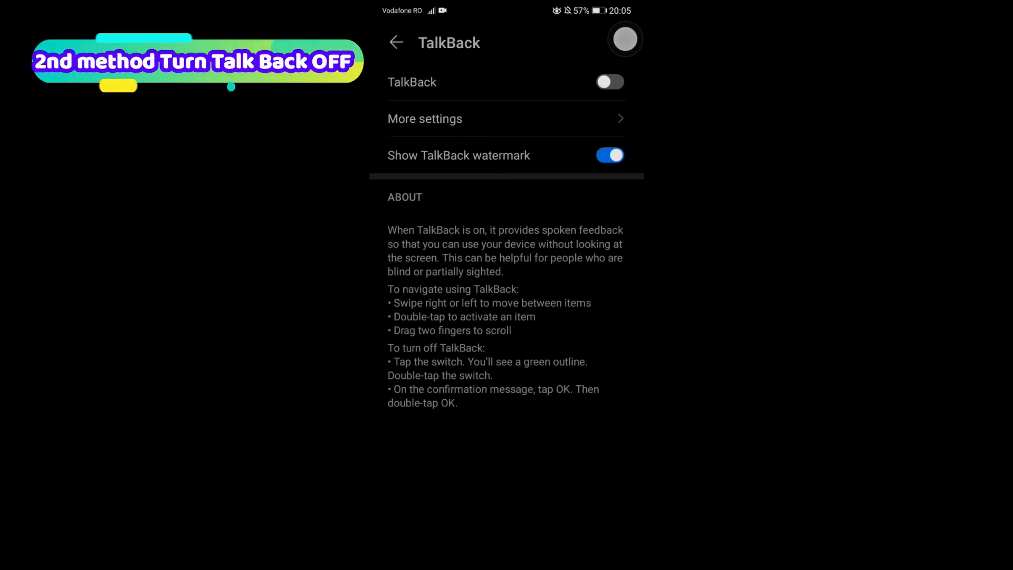
Step: Flip the TalkBack switch back on so TalkBack runs again
click(609, 83)
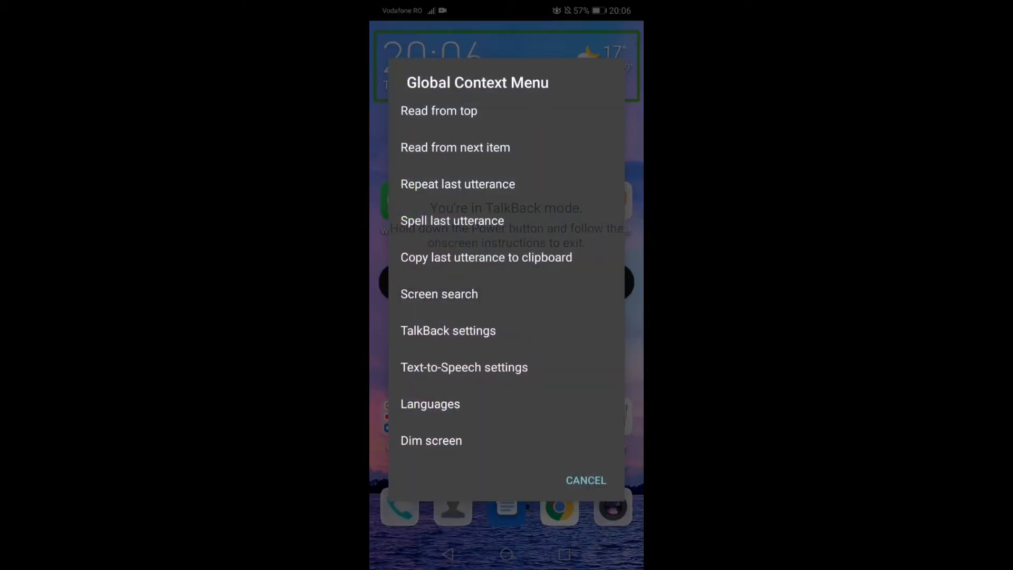
Step: Dismiss the global context menu, bring it up again and select TalkBack settings
click(585, 480)
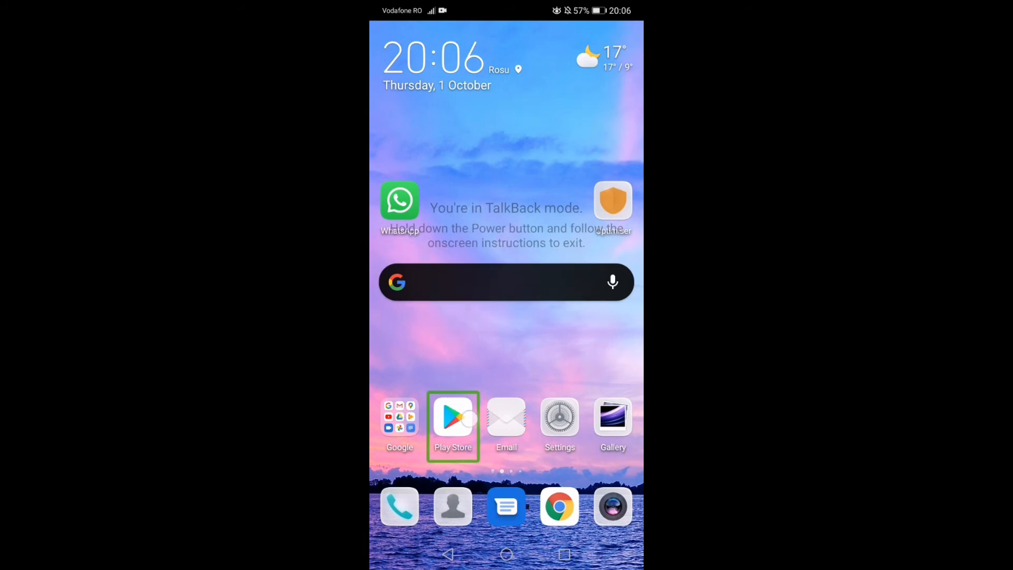
click(506, 426)
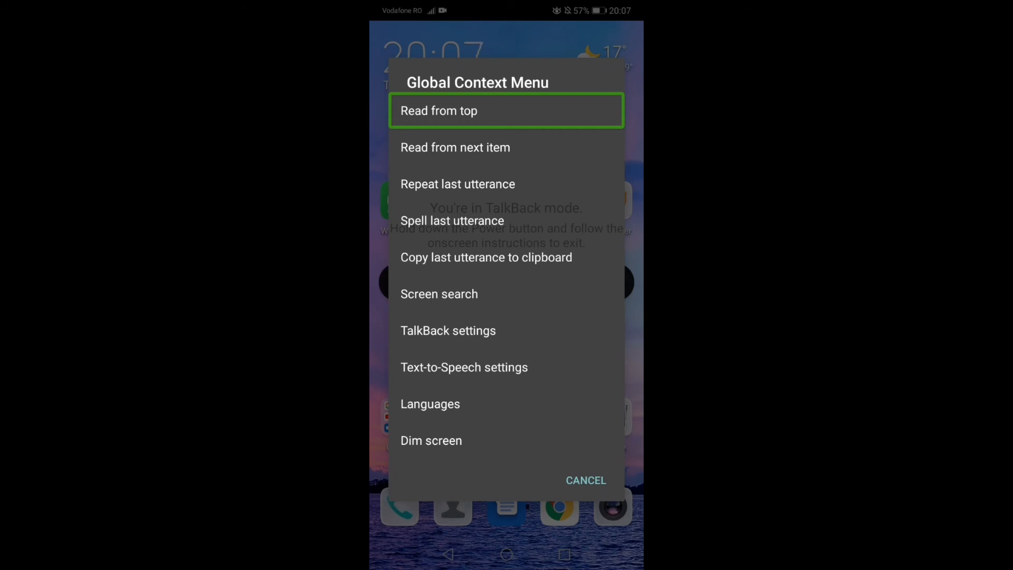
click(505, 330)
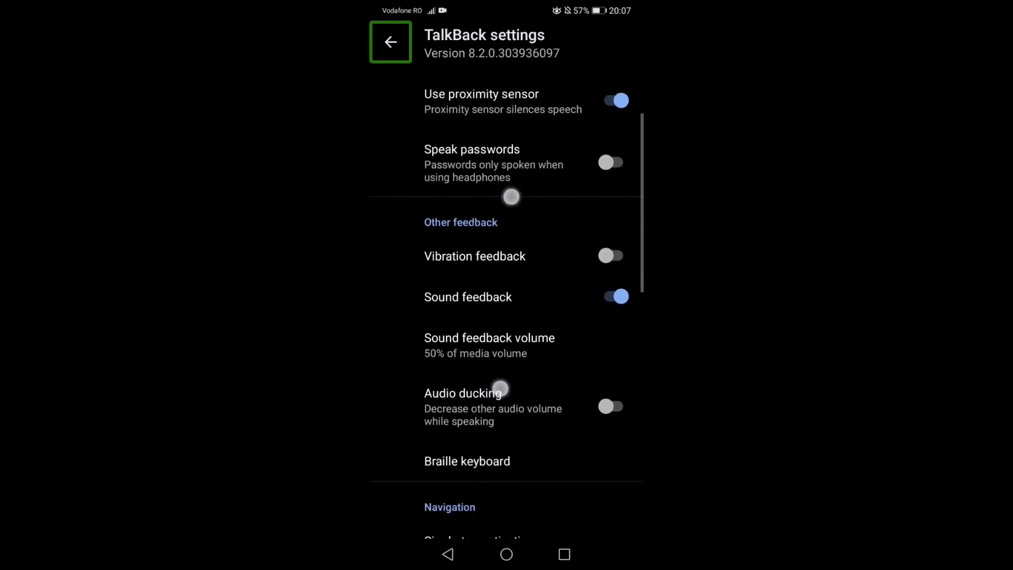
Step: Scroll to TalkBack tutorial, open it and exit TalkBack to return to the normal home screen
scroll(up, 3)
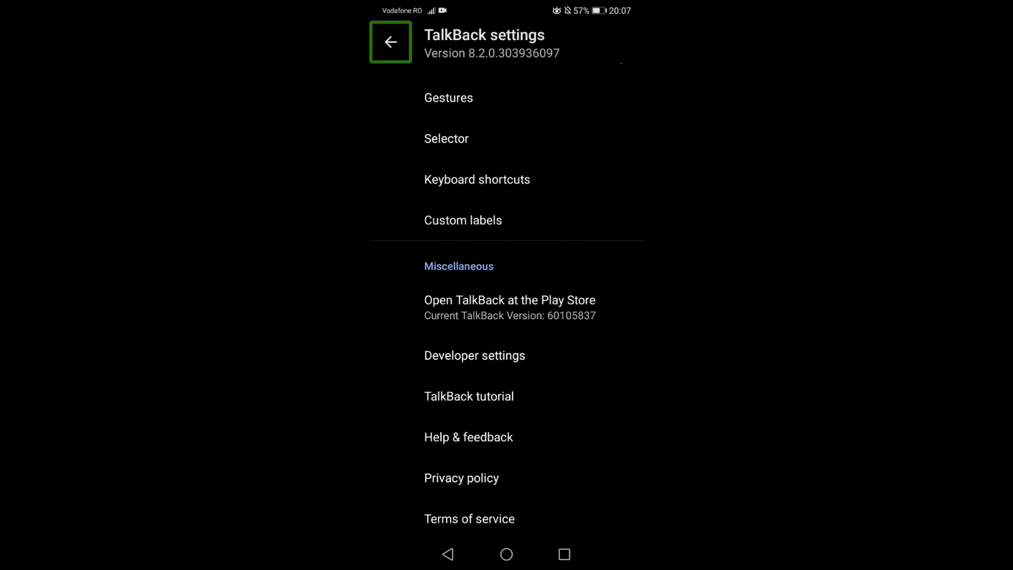
click(488, 399)
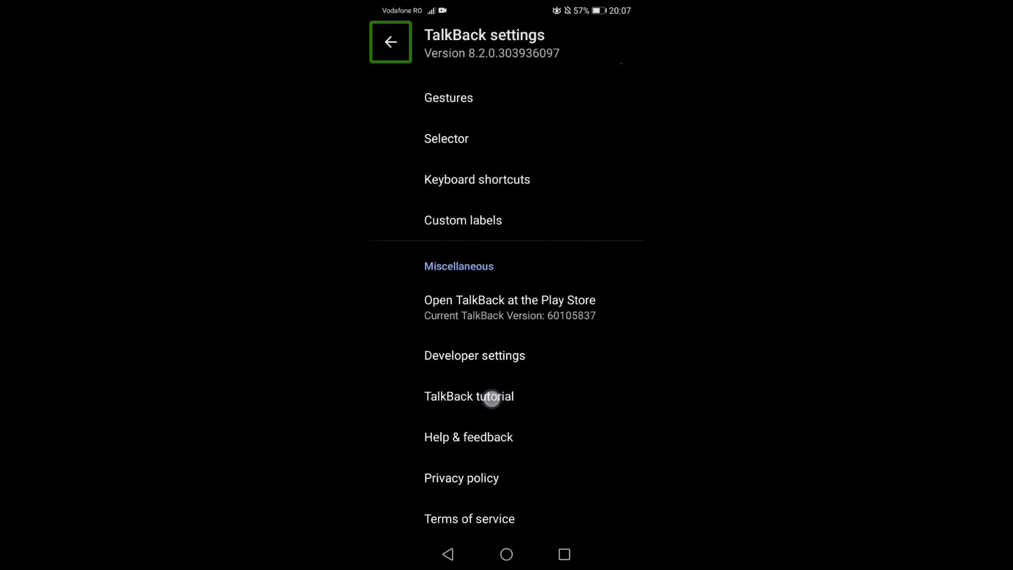
click(506, 396)
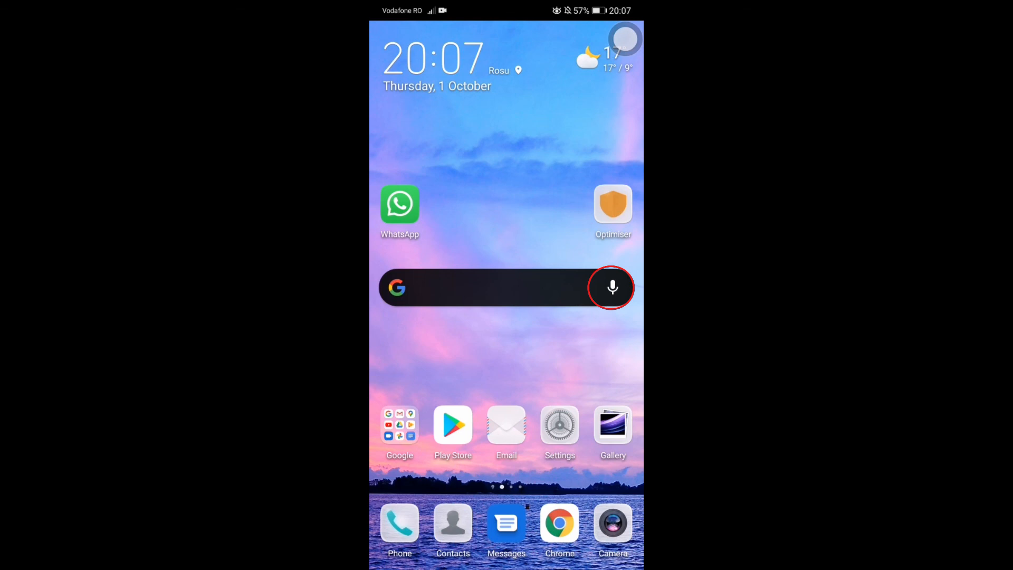
click(612, 287)
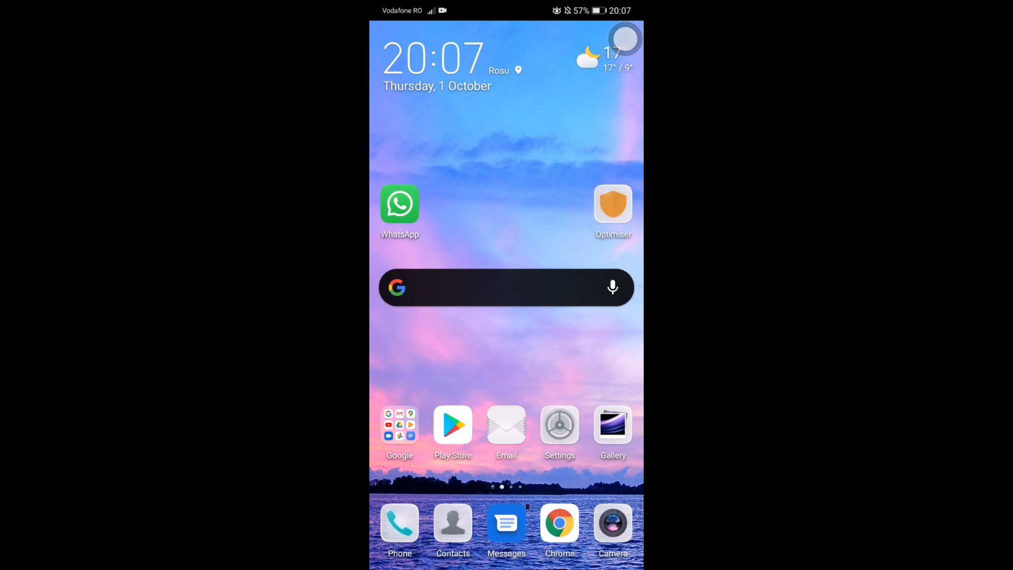